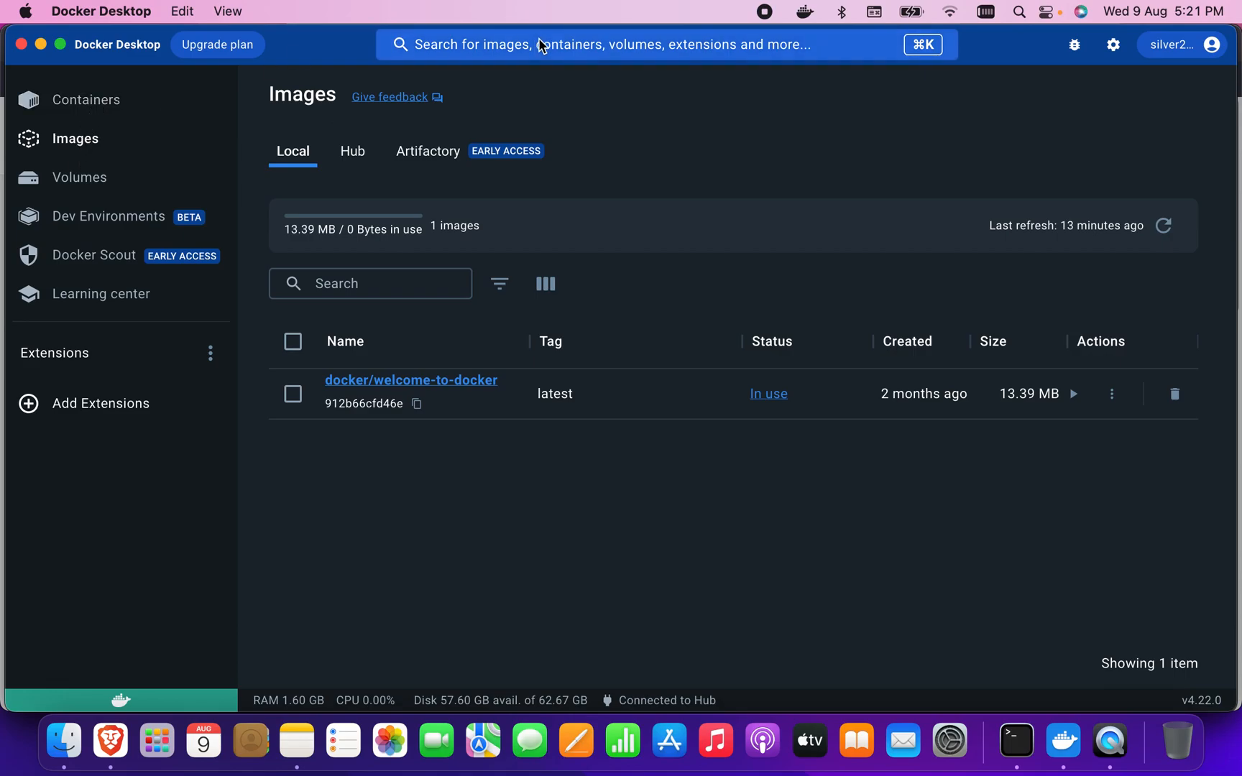
# Query the Docker Hub search bar for 'portai' so Portainer images are listed
pyautogui.click(634, 44)
pyautogui.write('portai')
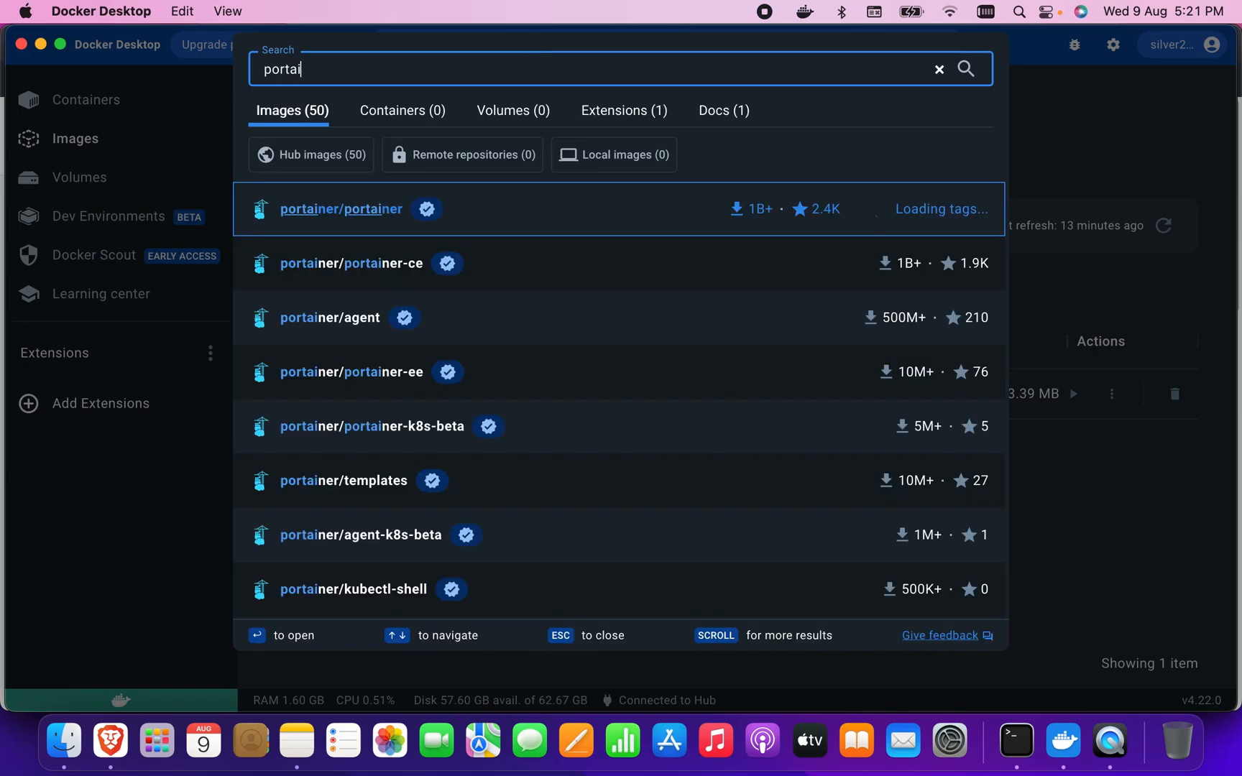
pyautogui.write('n')
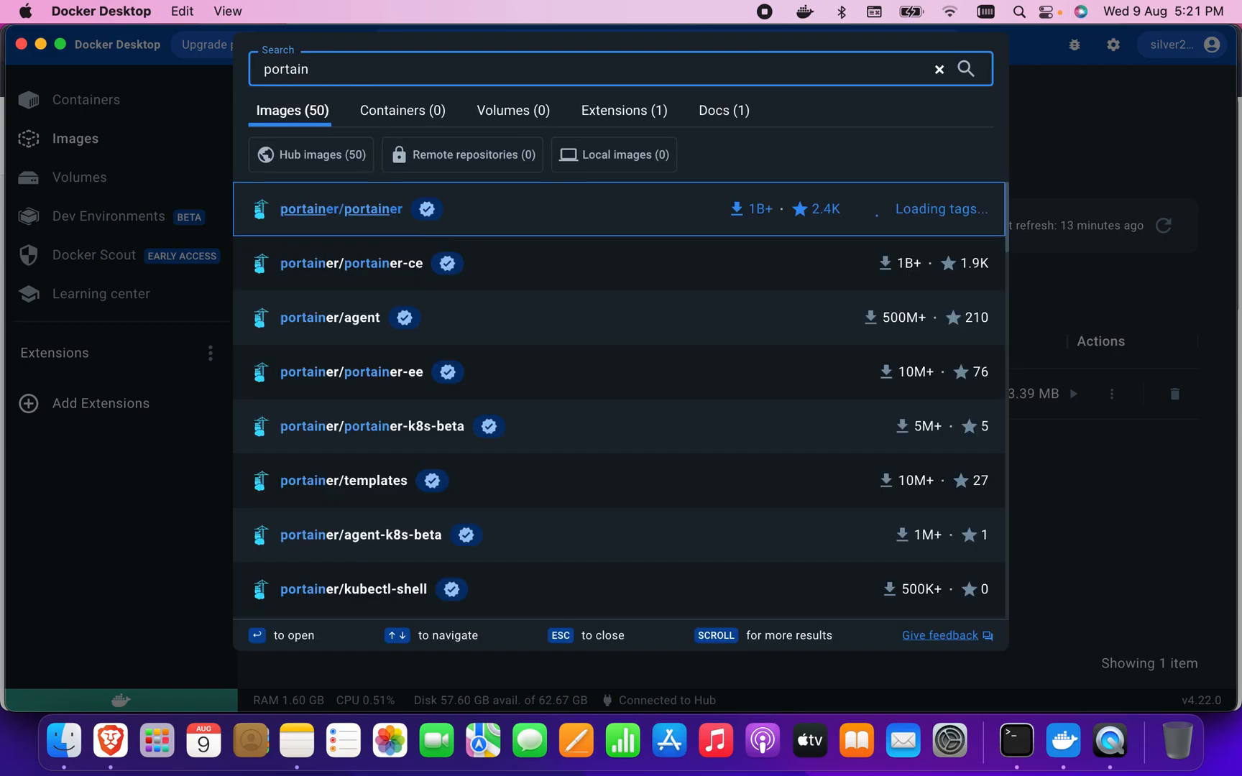
pyautogui.press('Backspace')
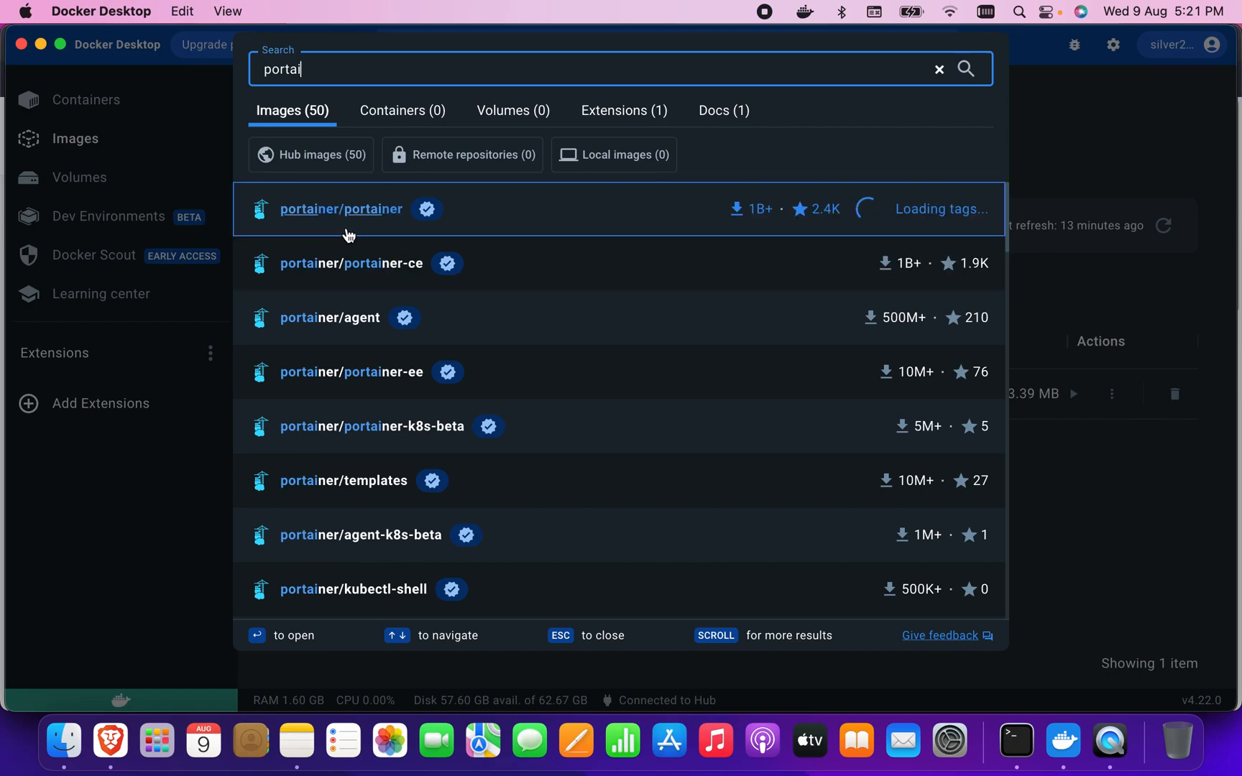
pyautogui.moveTo(380, 269)
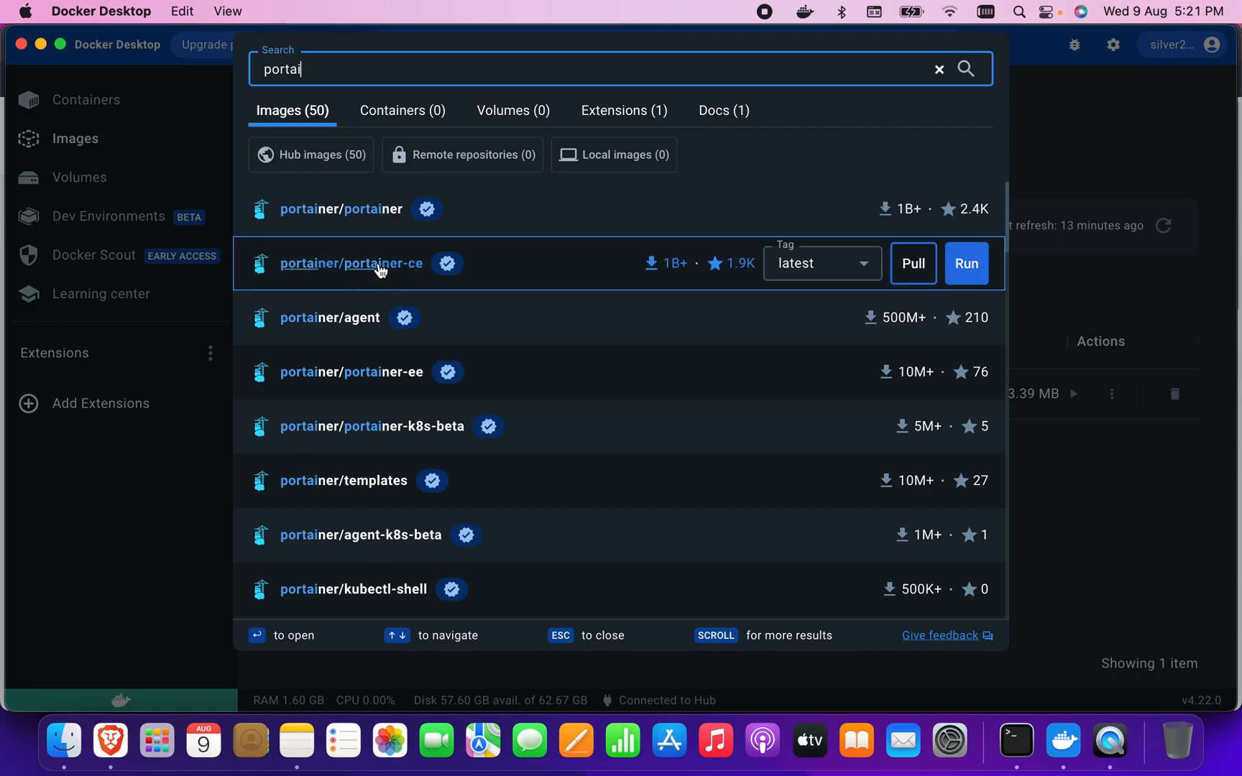
pyautogui.moveTo(368, 270)
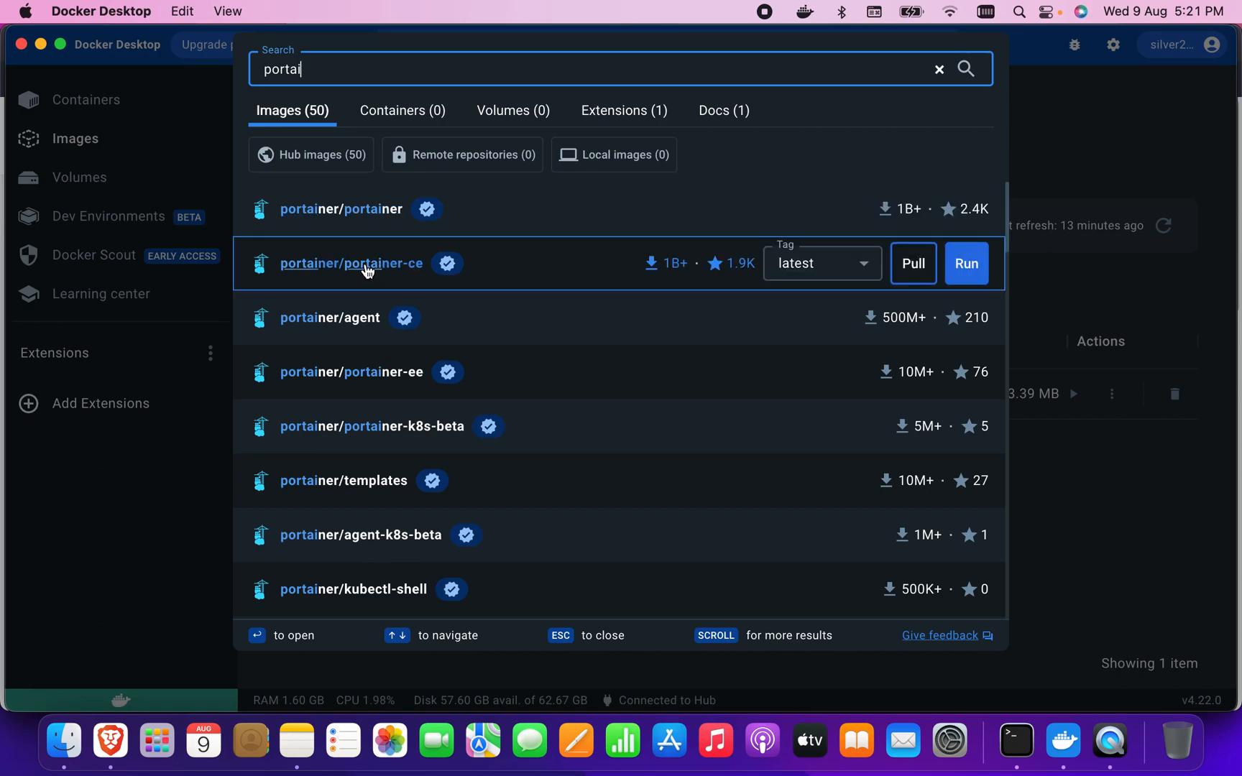
# Pull portainer/portainer-ce:latest from its result page until the 277.47 MB image is local
pyautogui.click(350, 263)
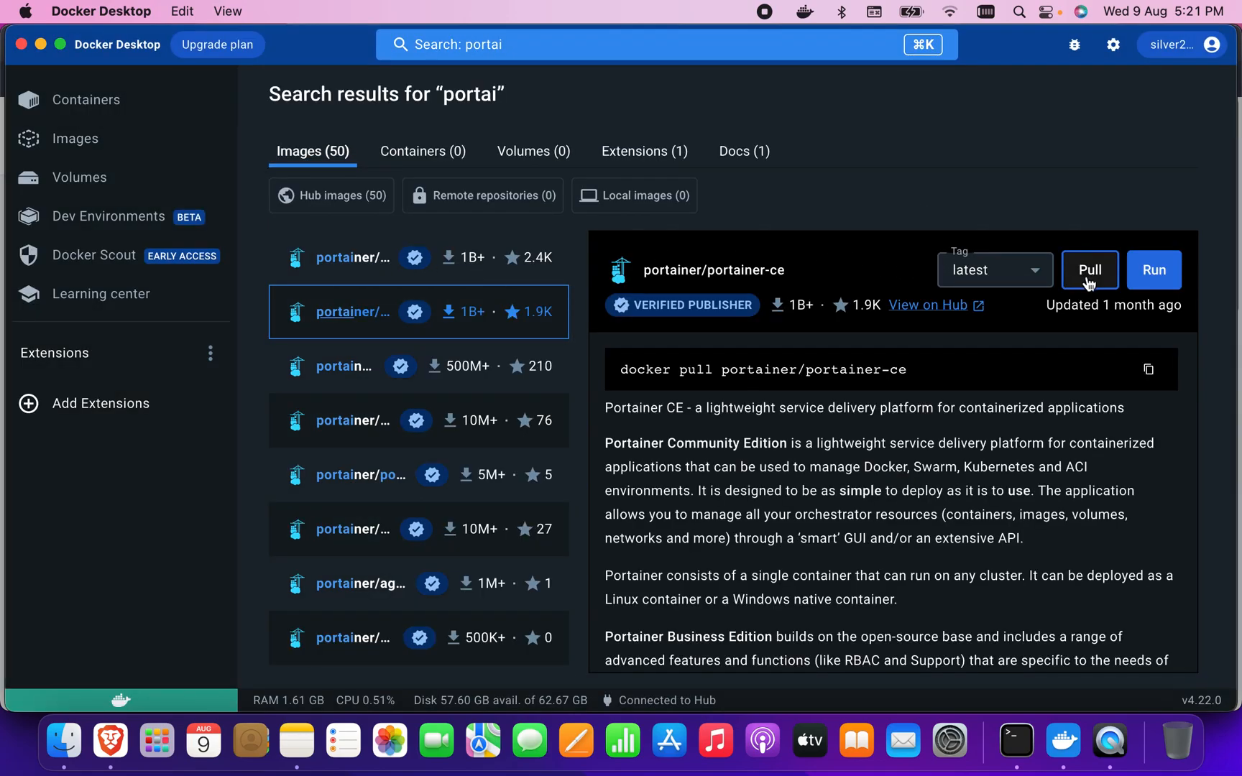
pyautogui.click(1089, 269)
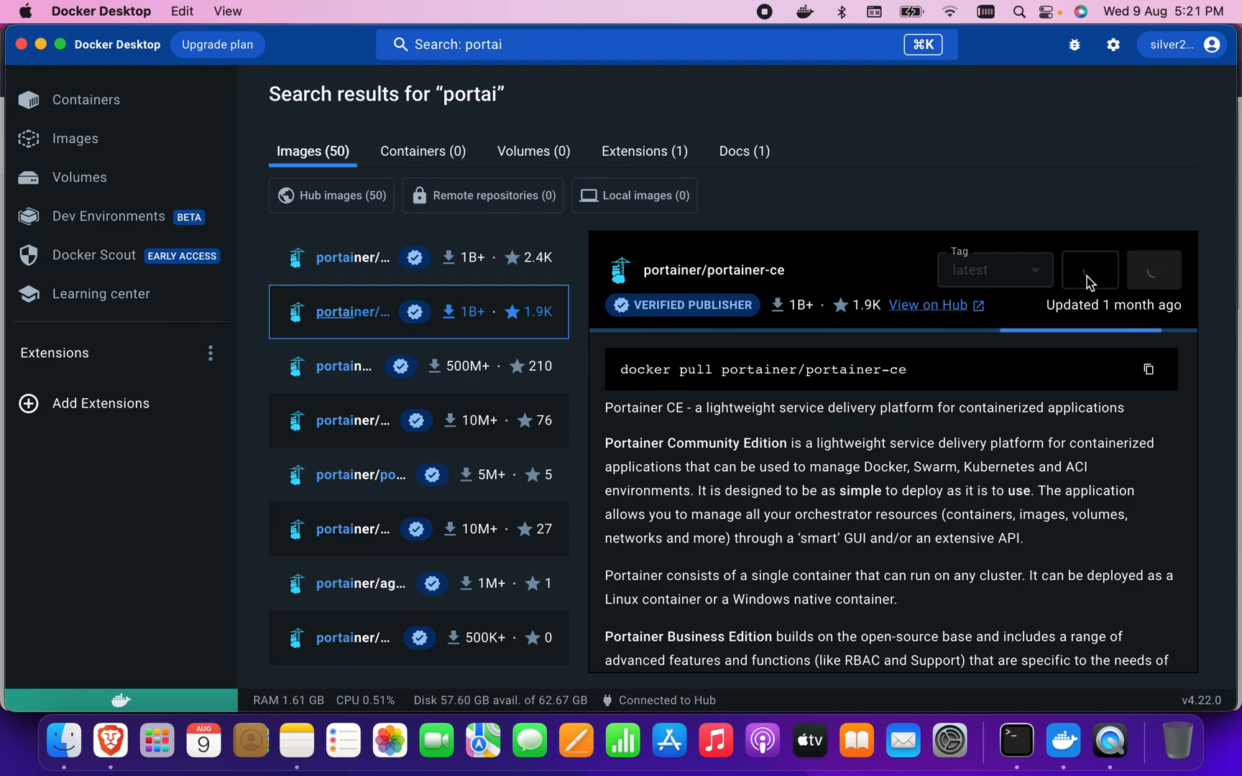
pyautogui.click(1088, 269)
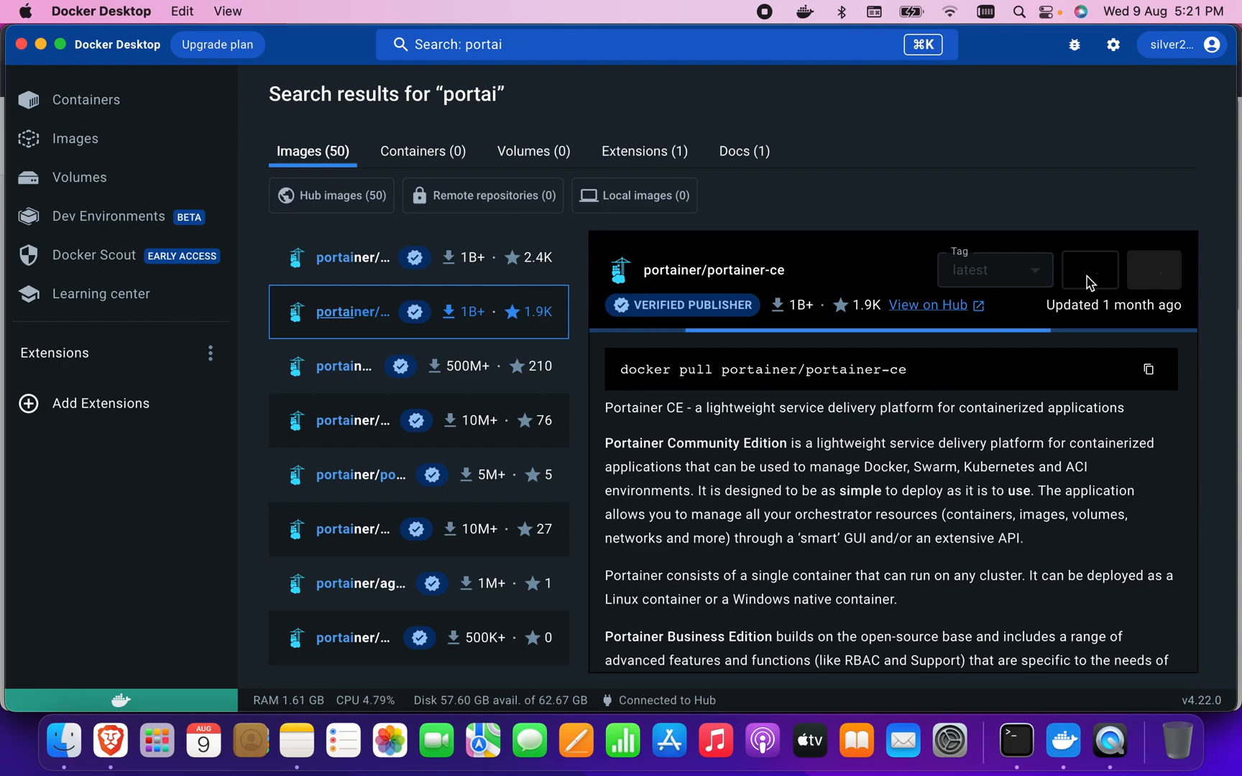
pyautogui.click(1089, 269)
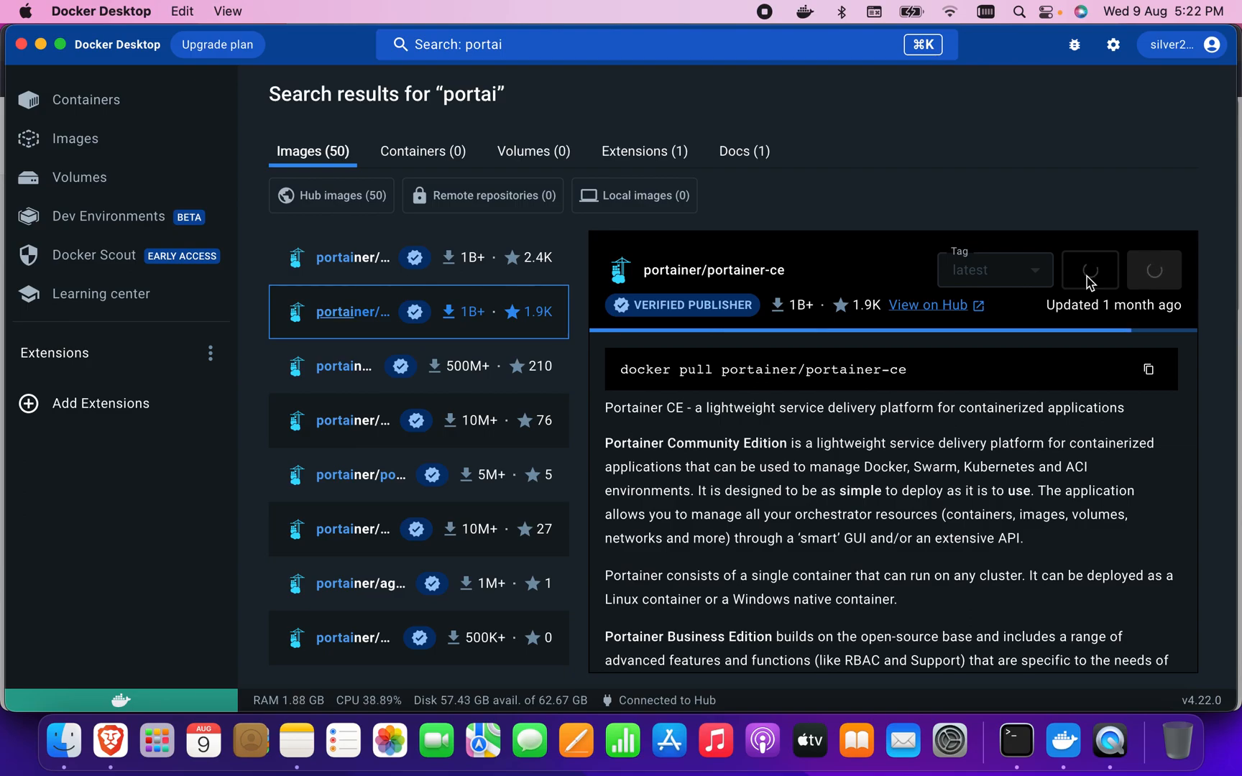
pyautogui.click(1089, 269)
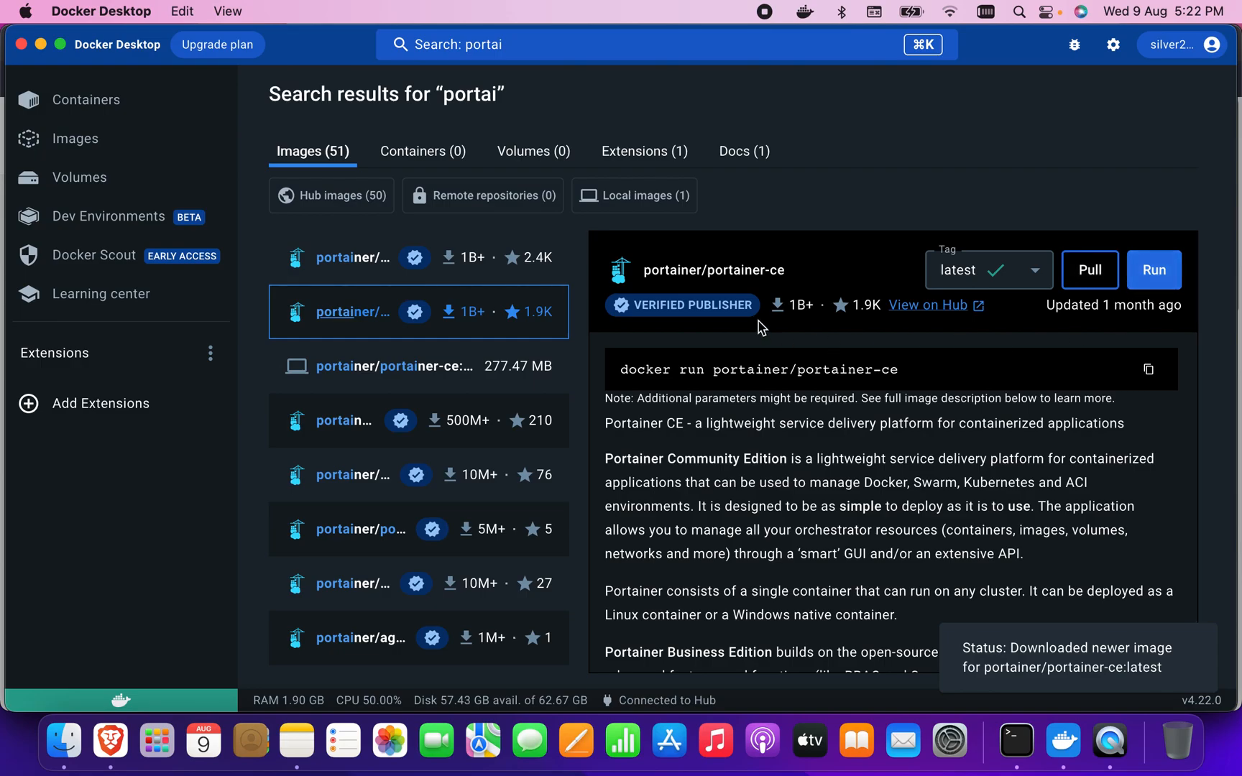
pyautogui.moveTo(1132, 311)
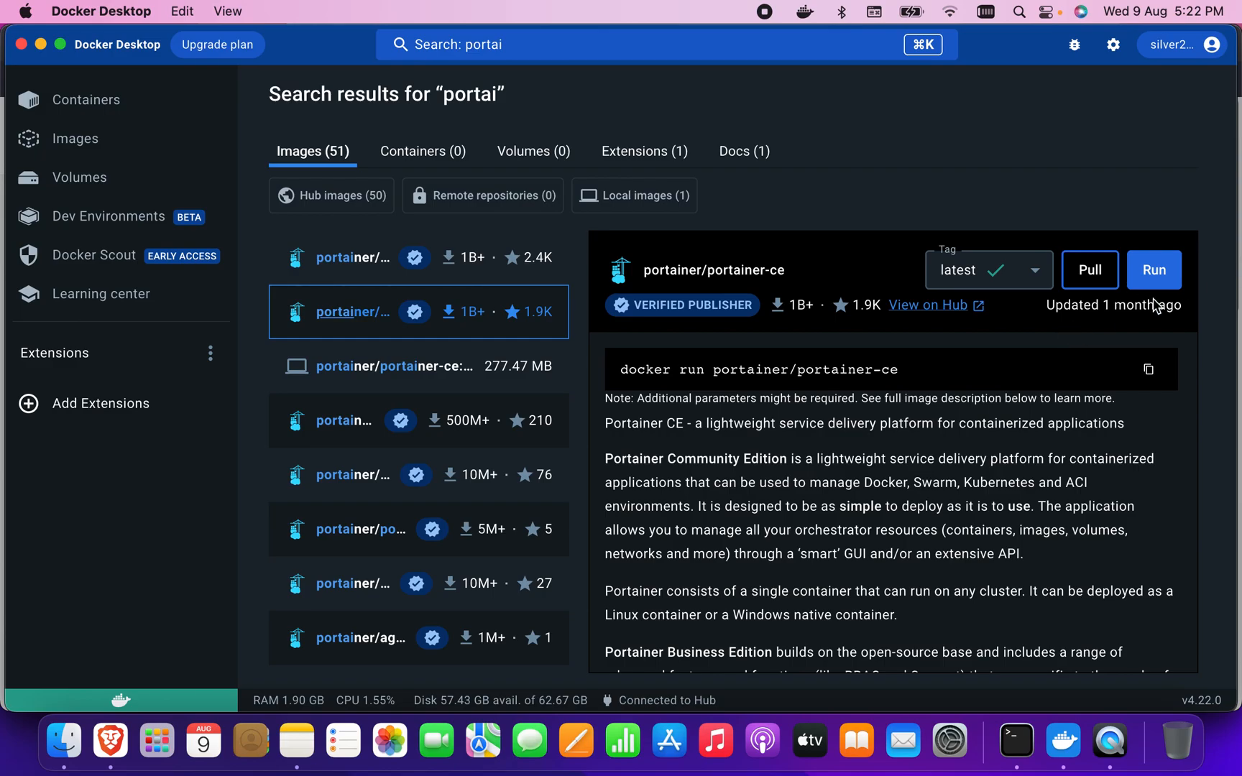
# Show local images and bring up the portainer/portainer-ce details with its layers and vulnerabilities
pyautogui.click(75, 138)
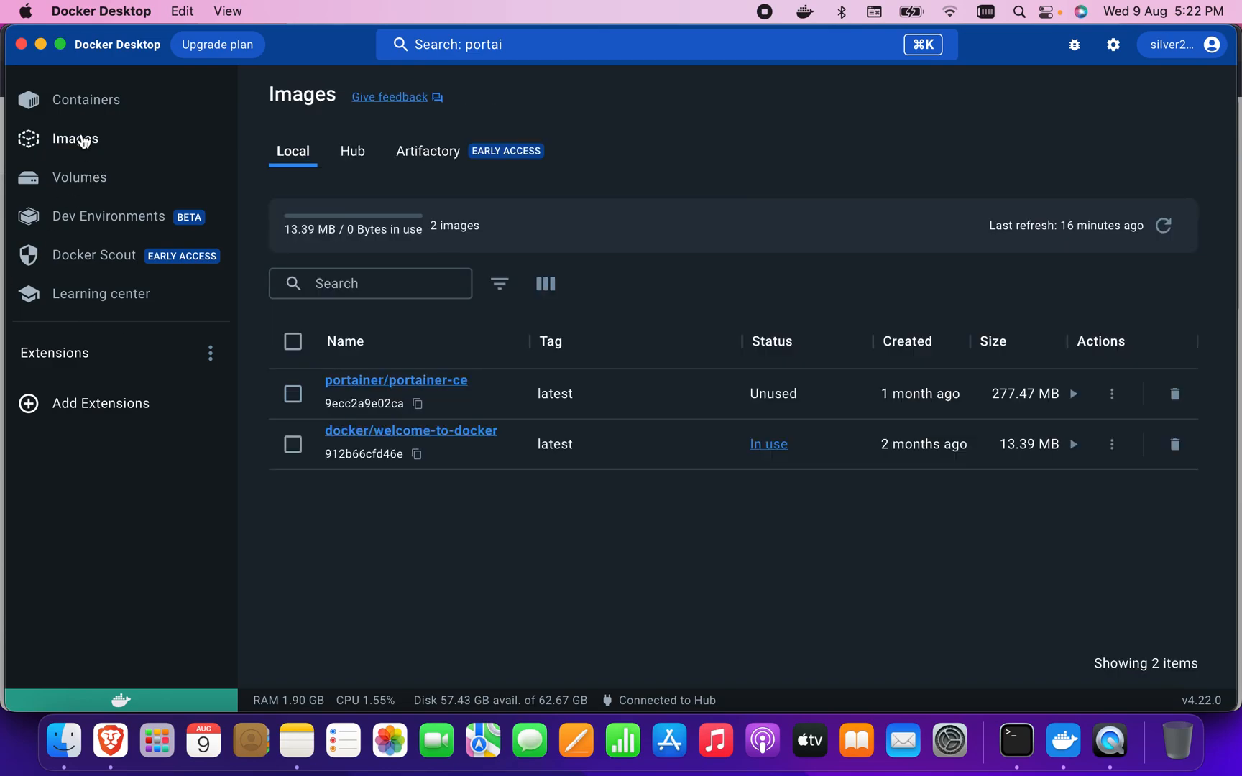
pyautogui.moveTo(369, 393)
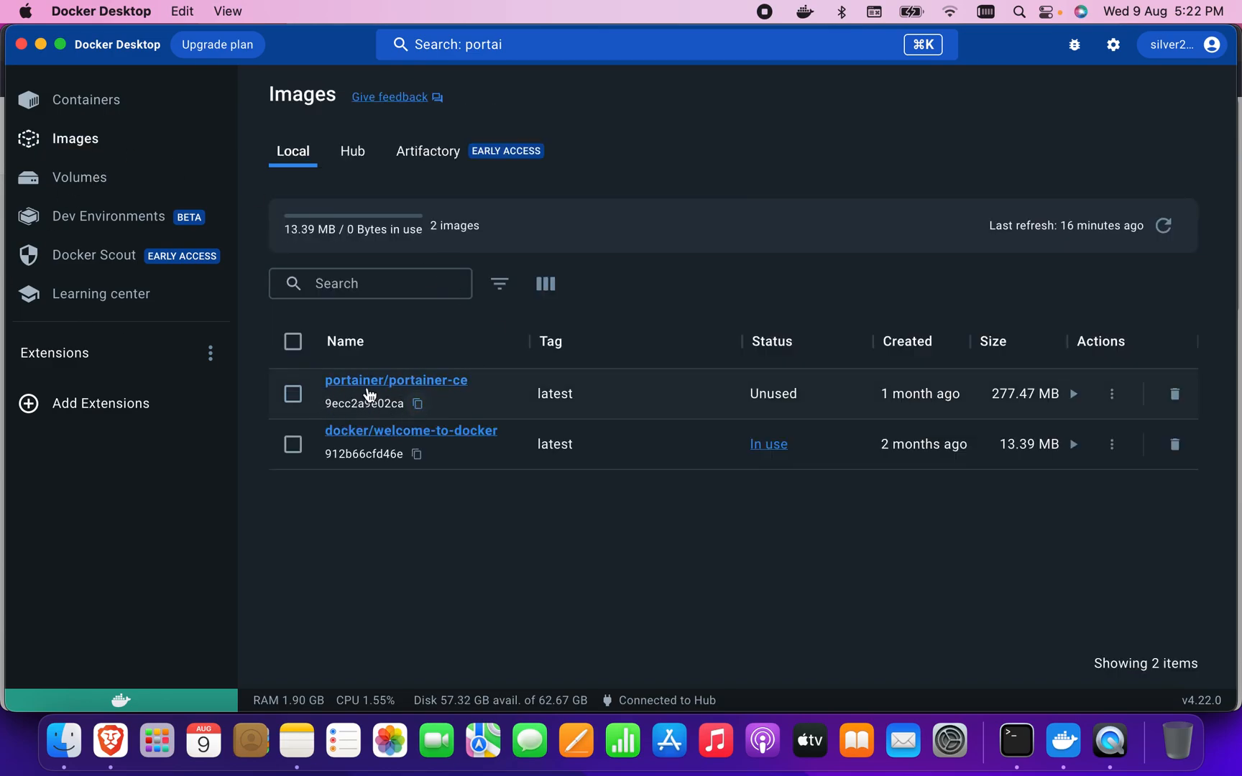
pyautogui.click(395, 380)
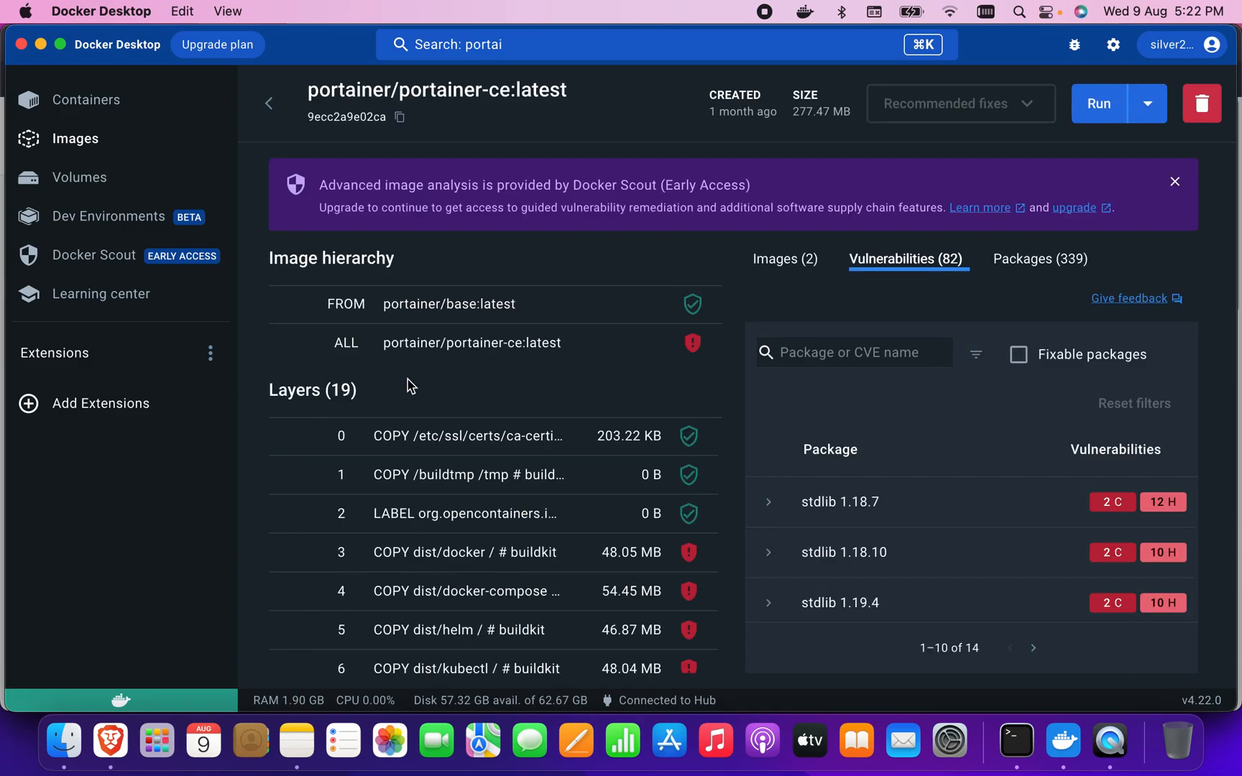
pyautogui.click(472, 344)
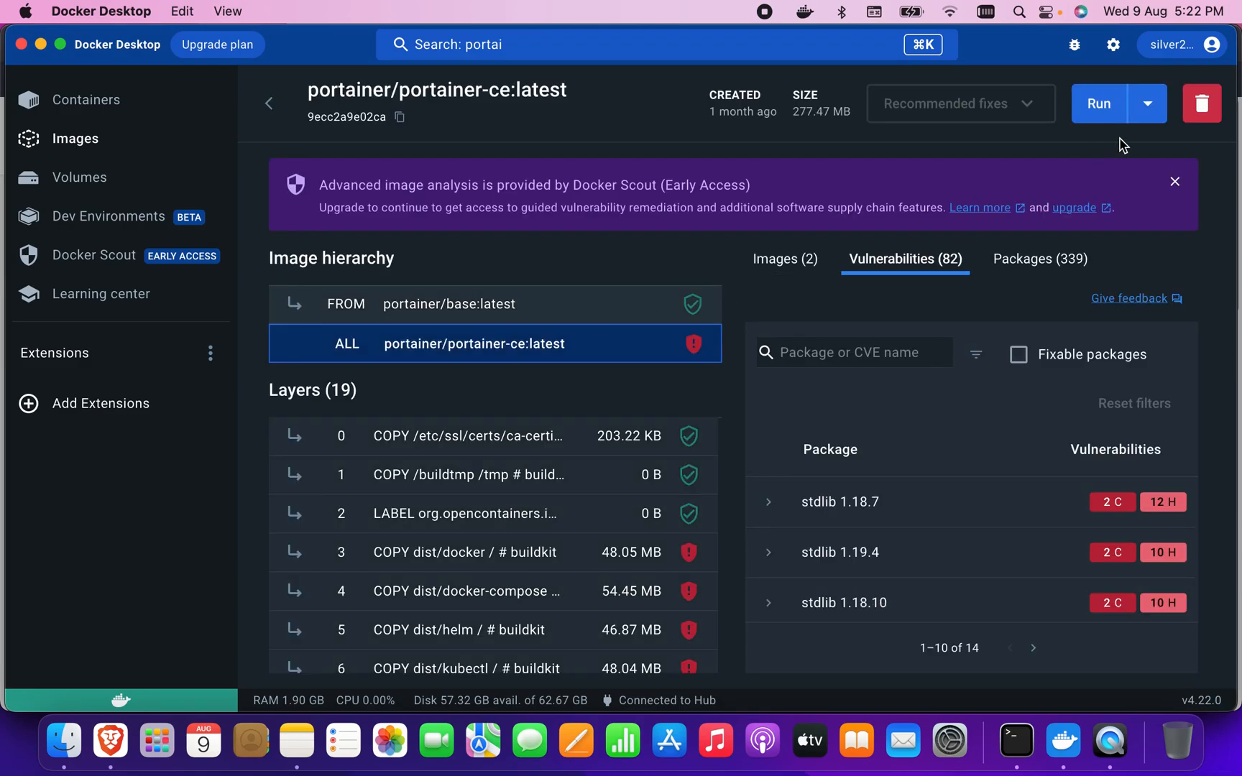
# Start a new container and map host ports 9000, 8000 and 9443 to the same container ports
pyautogui.click(1100, 104)
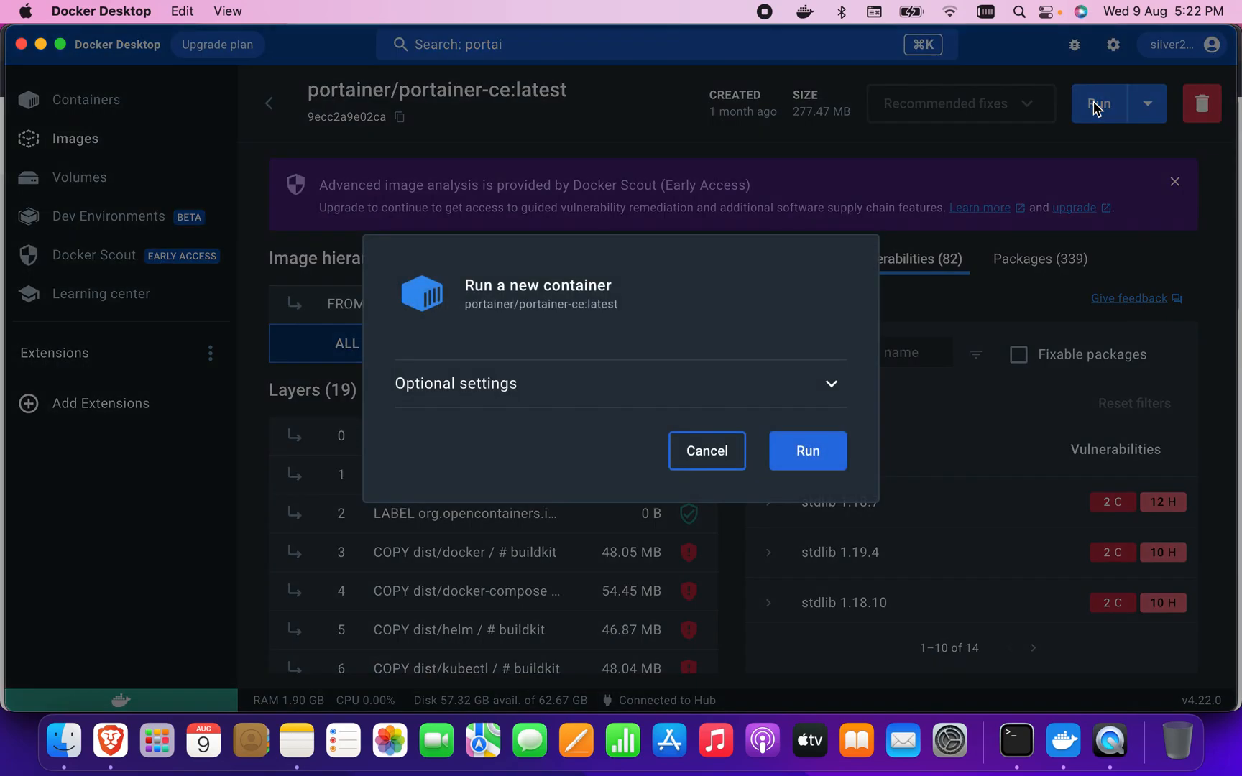
pyautogui.moveTo(836, 382)
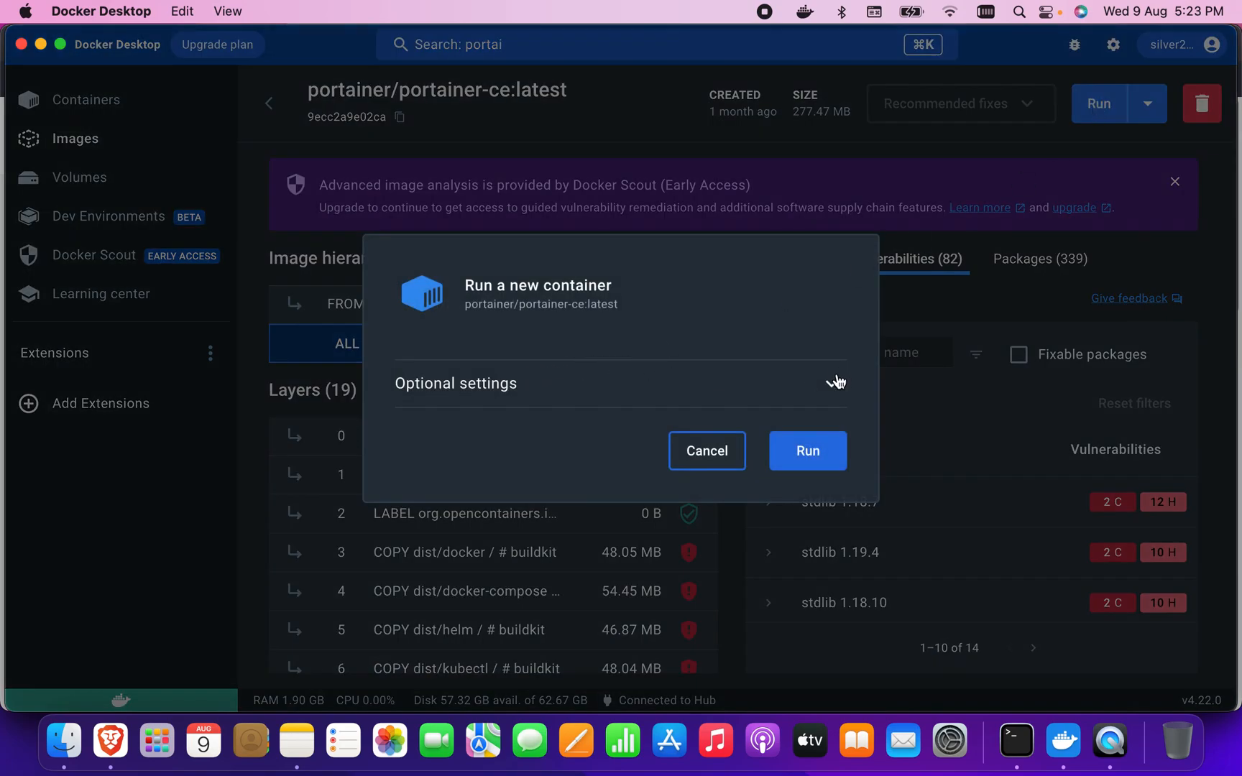
pyautogui.click(832, 382)
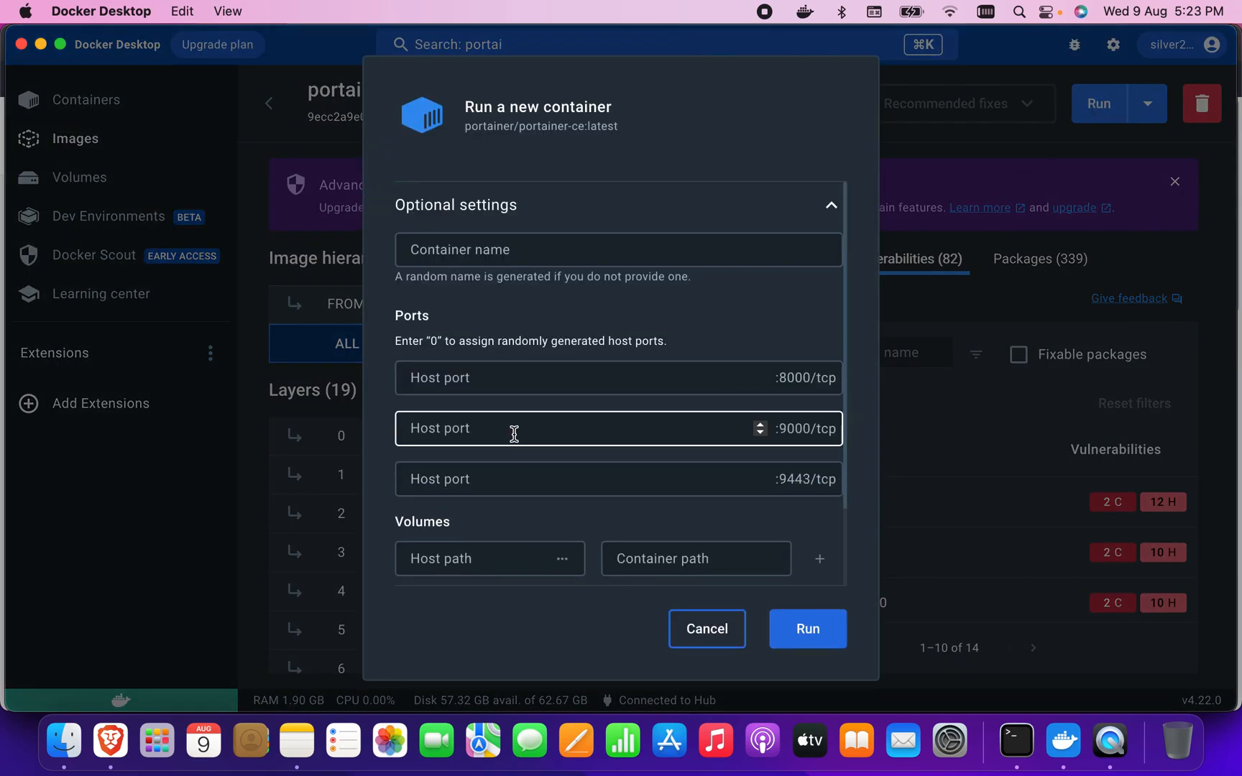
pyautogui.write('900')
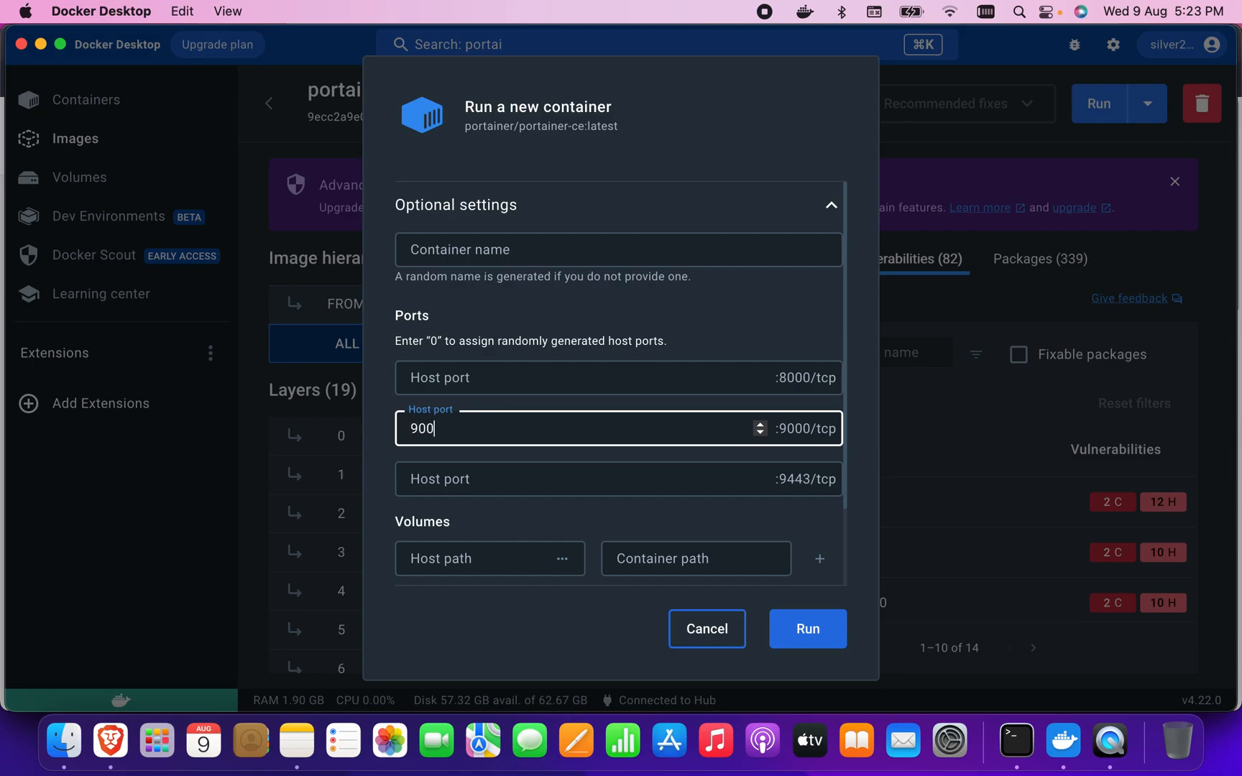
pyautogui.click(618, 379)
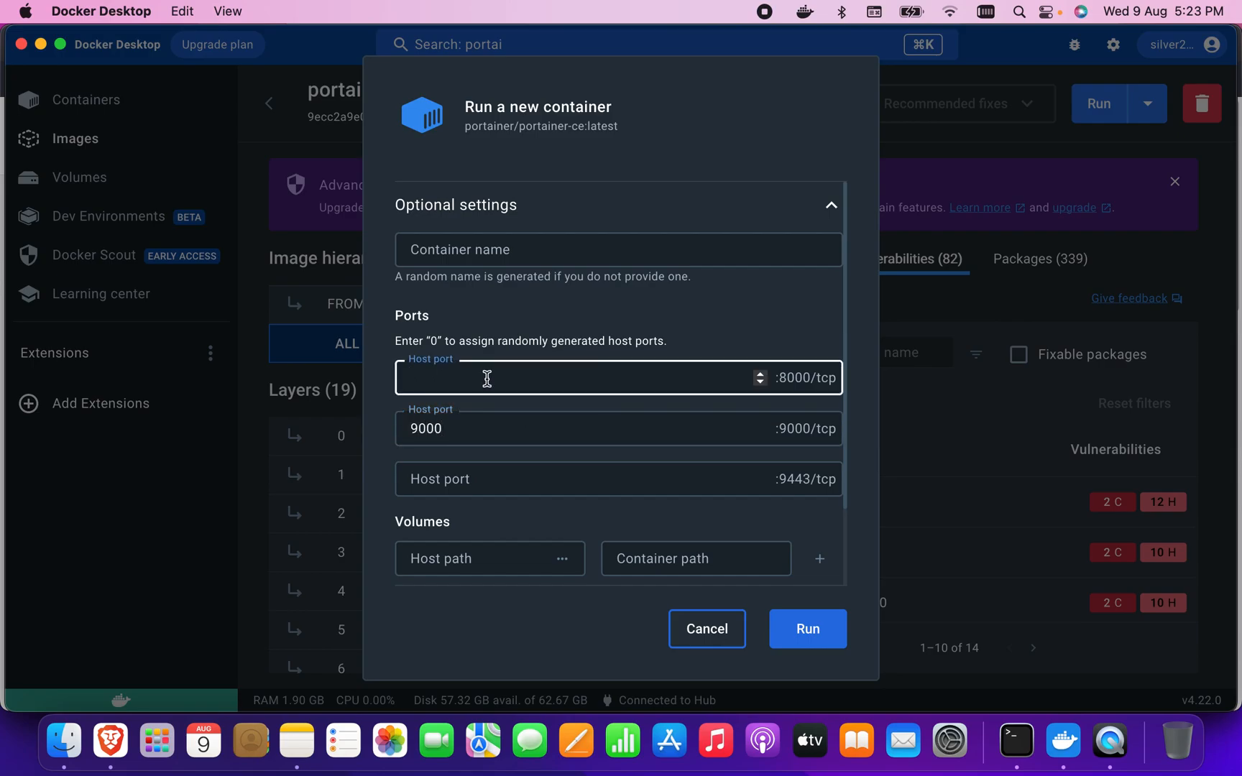
pyautogui.write('8000')
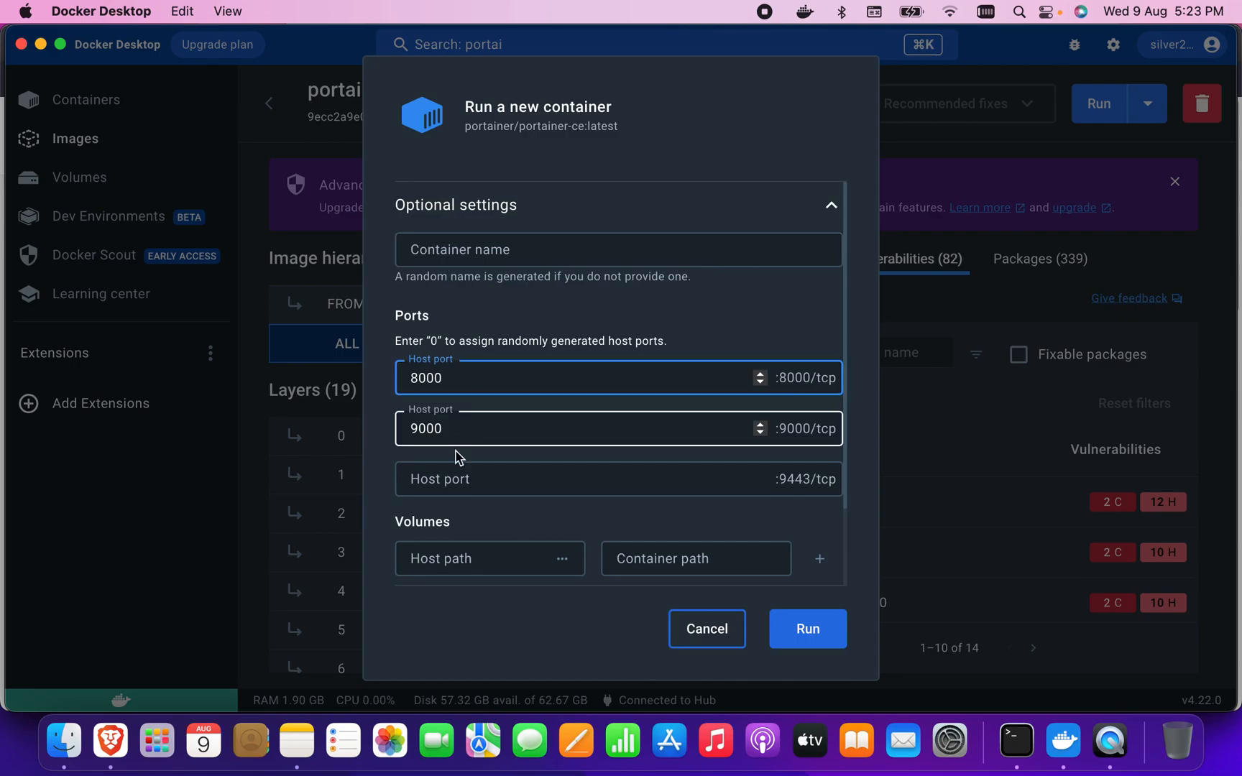
pyautogui.click(555, 479)
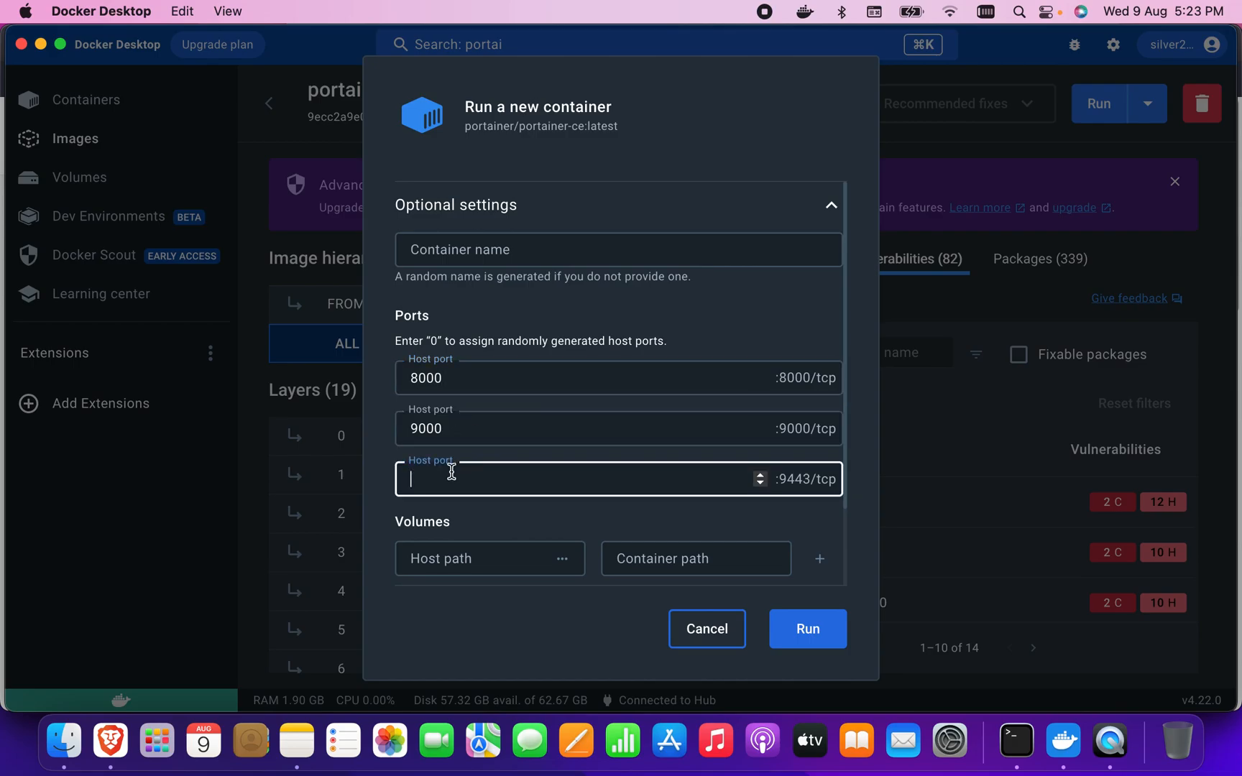
pyautogui.write('9443')
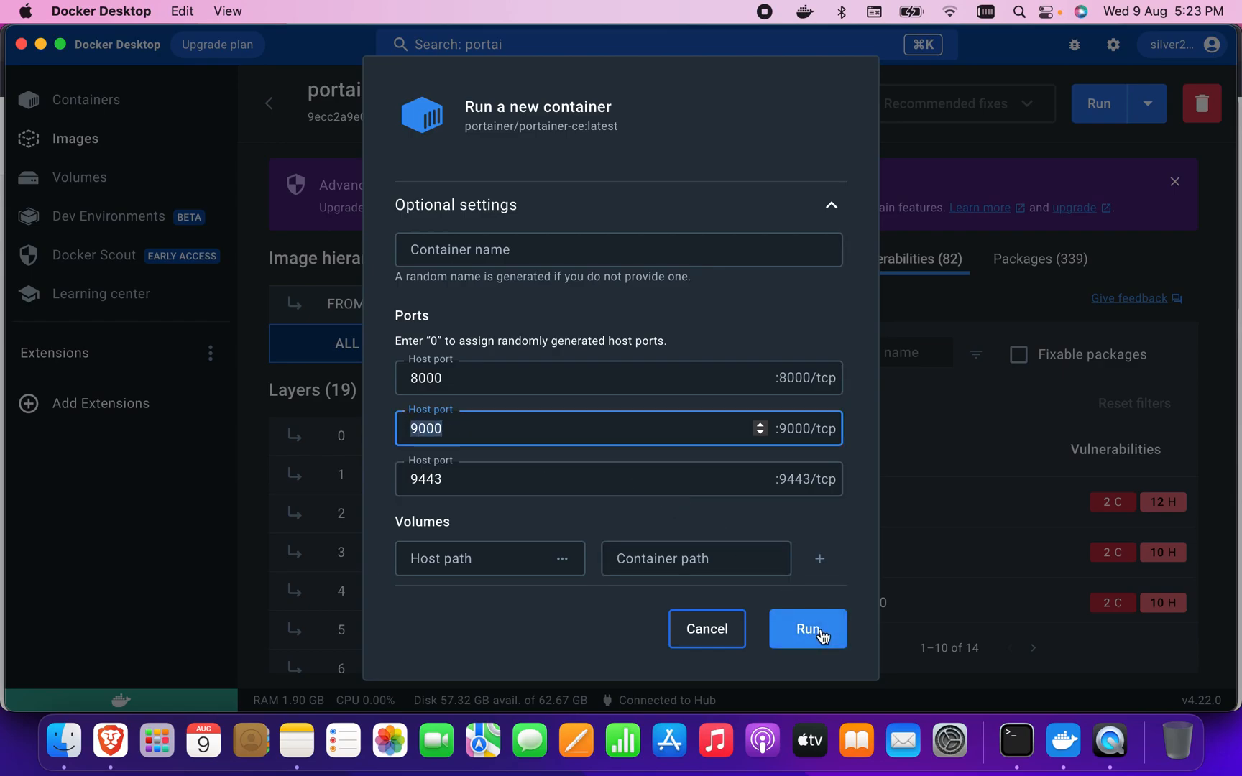
# Run the Portainer container with these mappings and show its startup logs
pyautogui.click(806, 629)
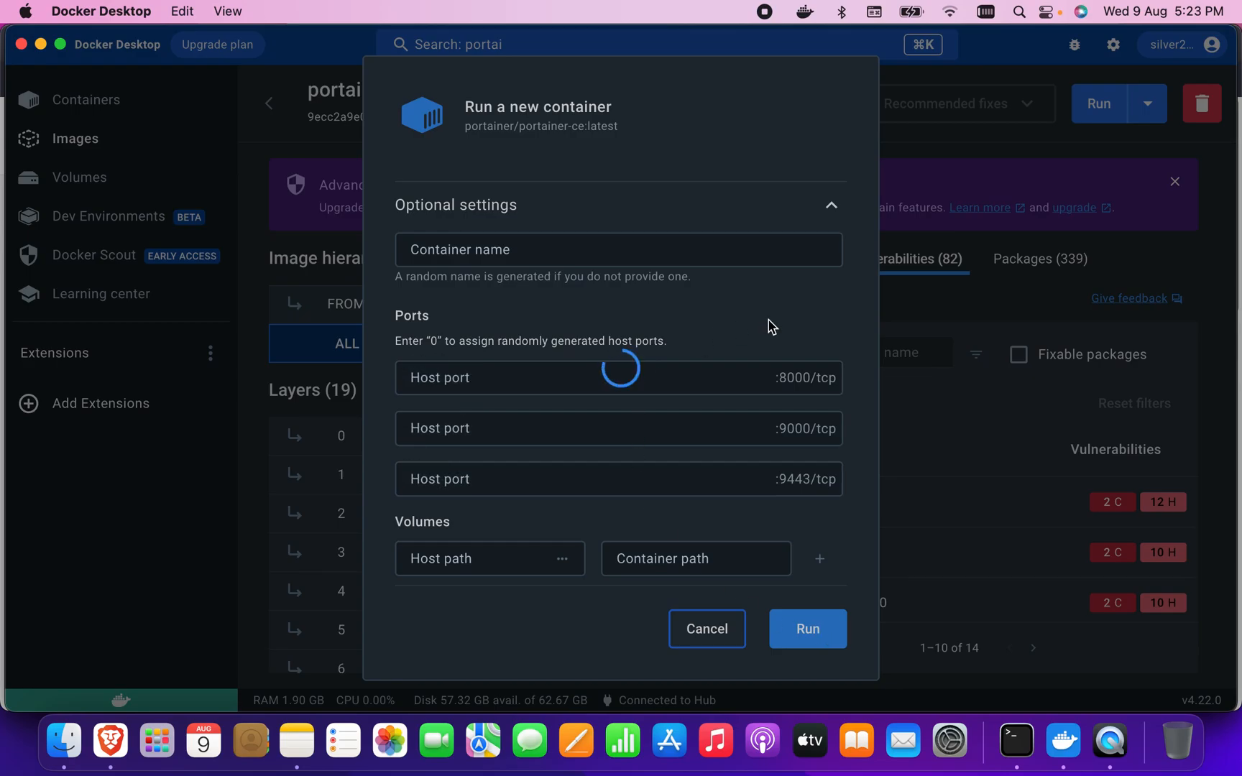
pyautogui.click(806, 628)
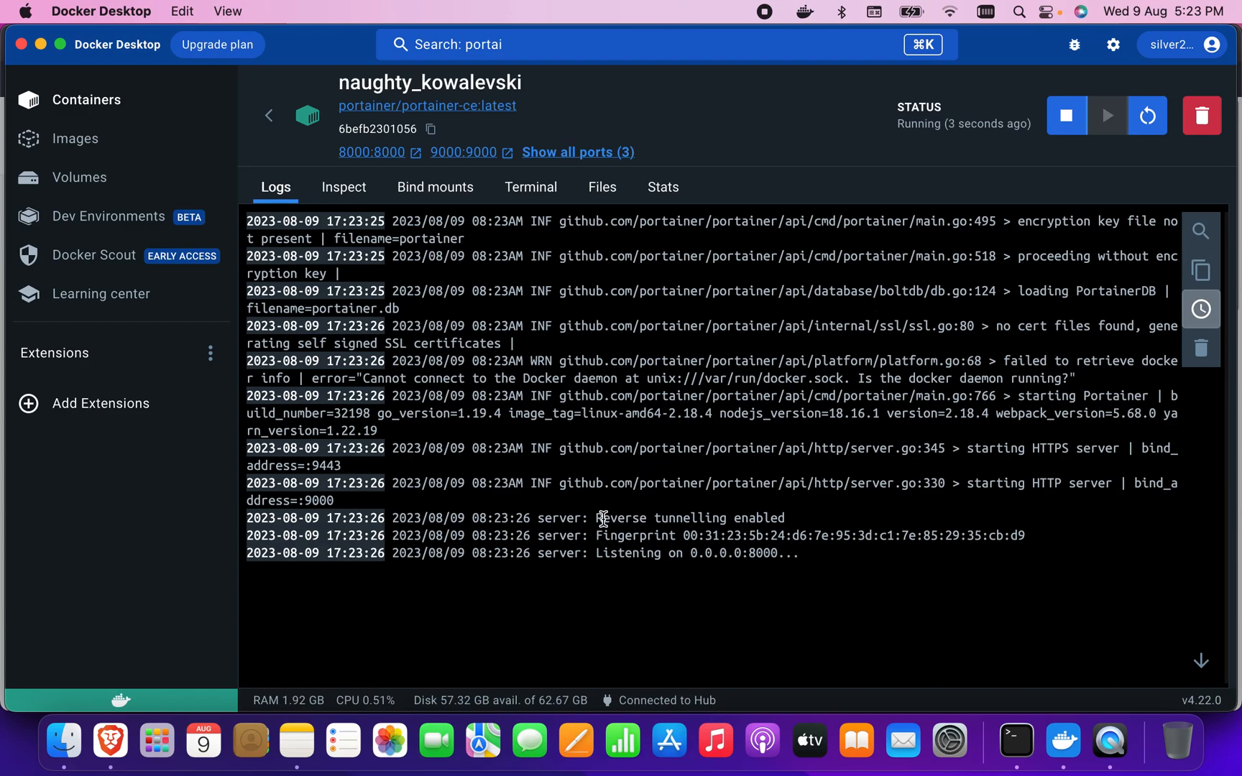
pyautogui.moveTo(126, 632)
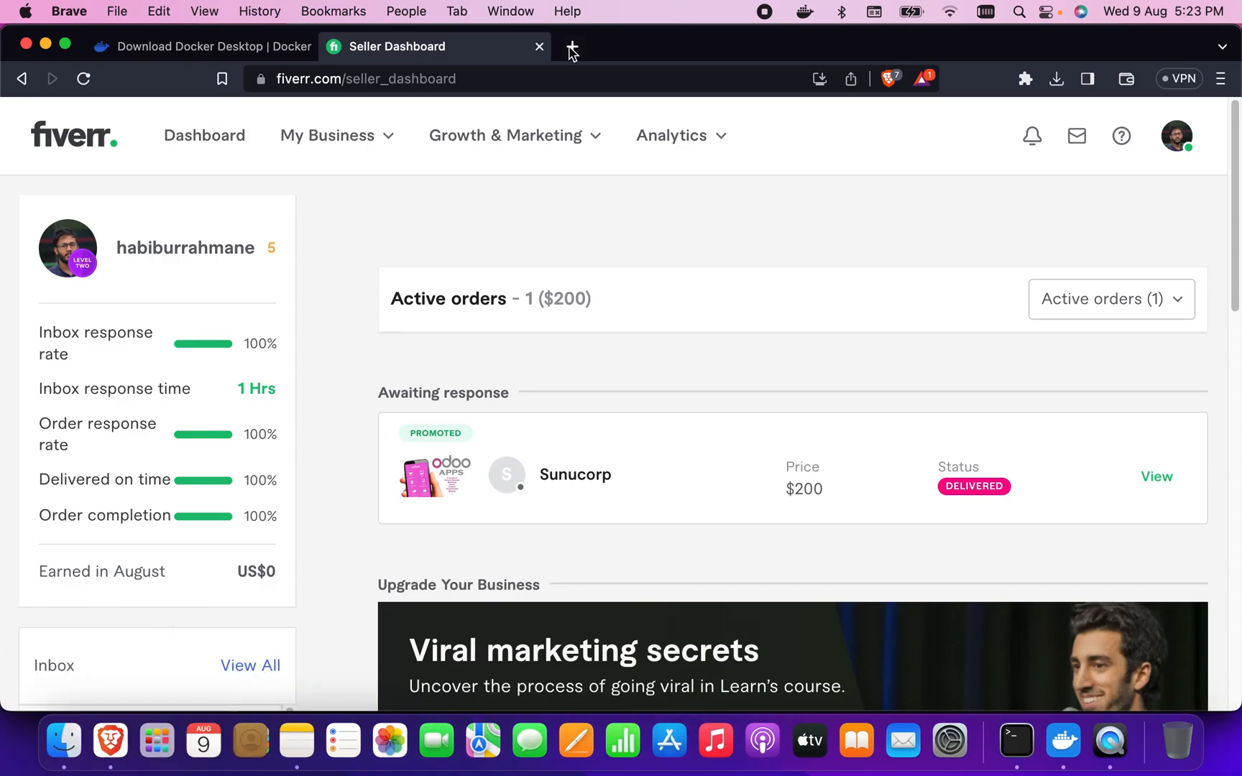
# Load 127.0.0.1:8000 in a new Brave tab to reach Portainer's setup page
pyautogui.click(569, 47)
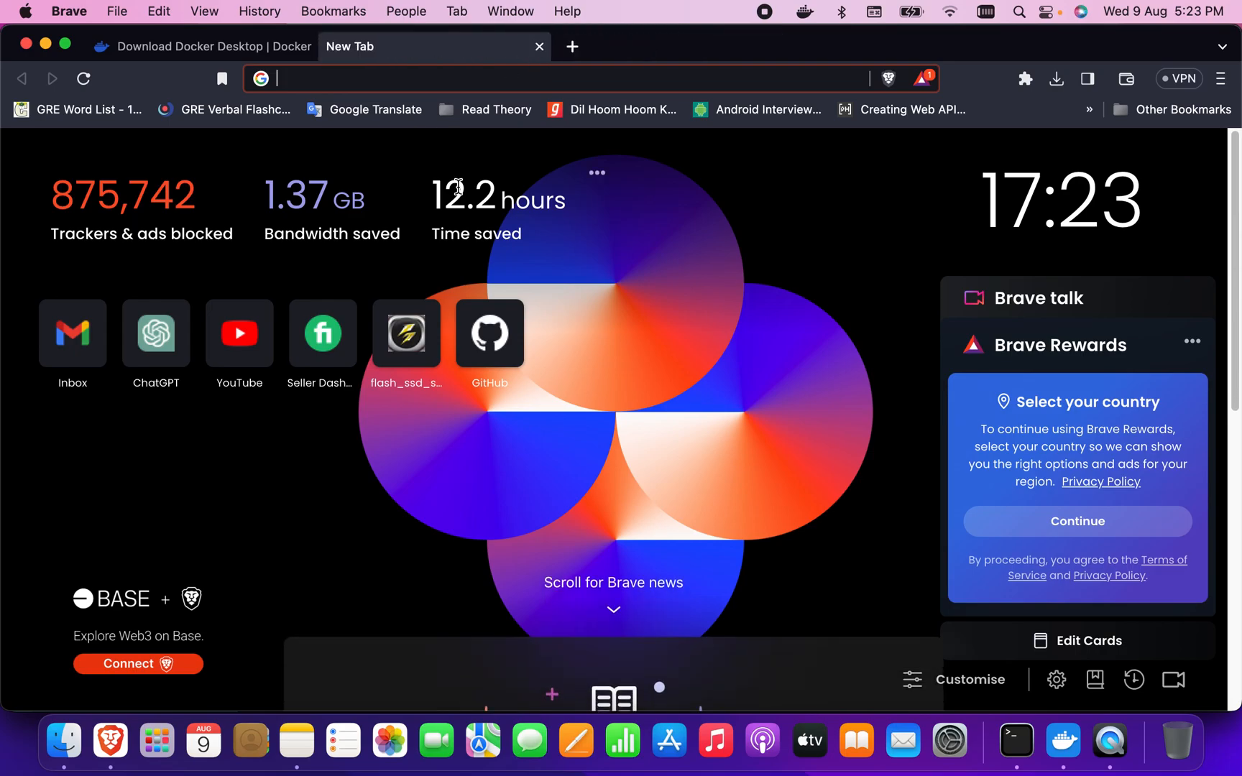
pyautogui.write('127.0.0.1:8000/#!/init/admin')
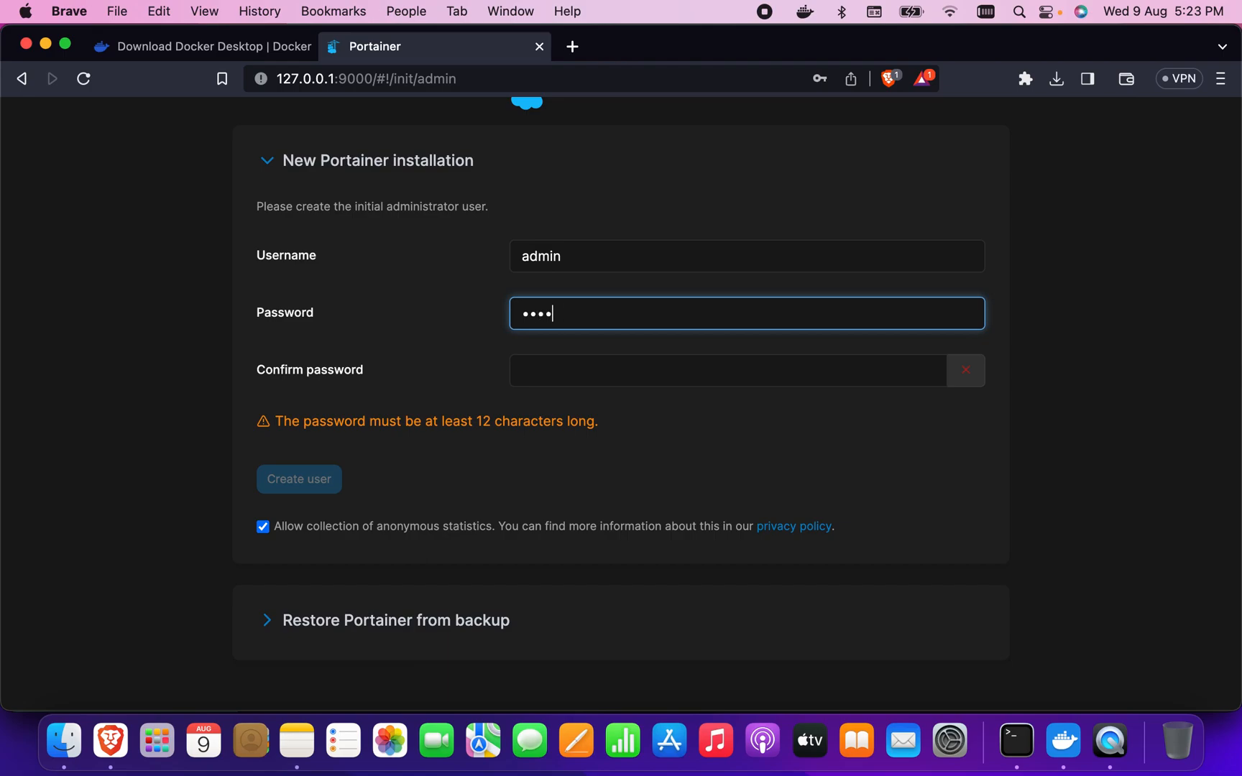
# Set a 12+ character password for admin, create the user and dismiss Brave's save-password prompt
pyautogui.click(727, 370)
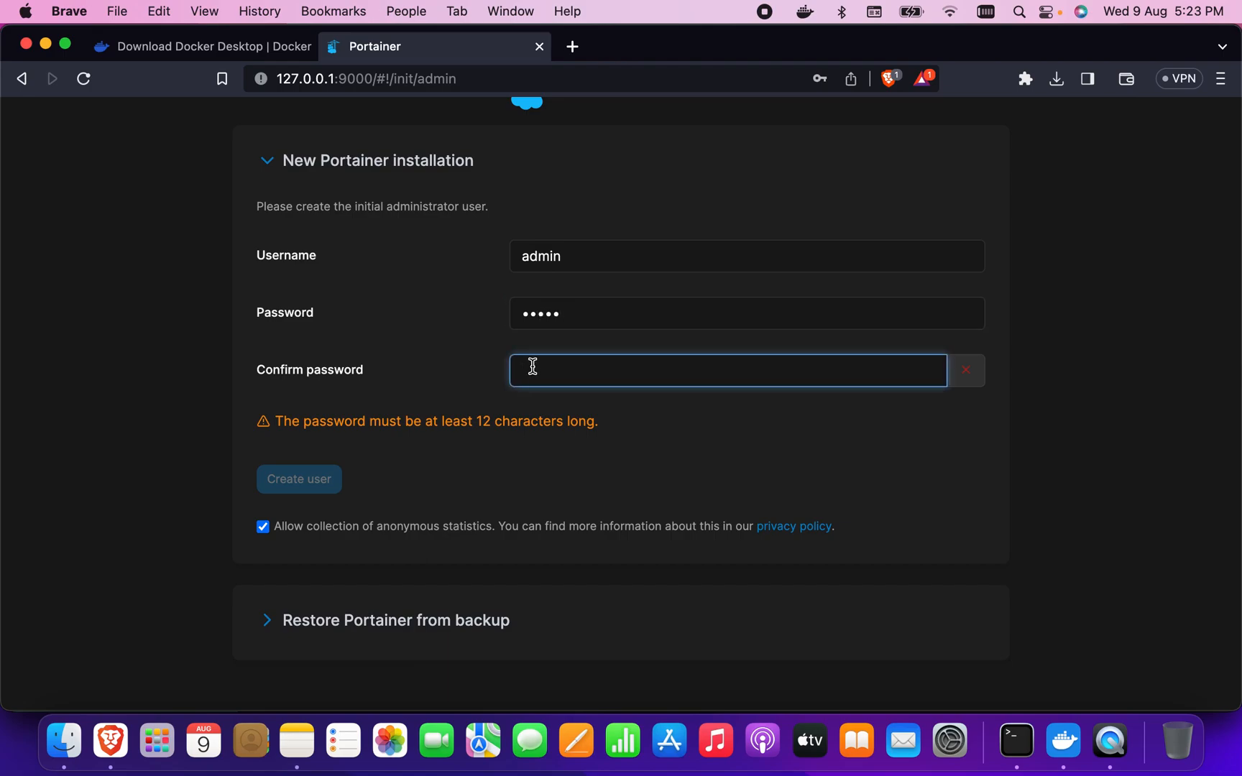
pyautogui.write('•••••')
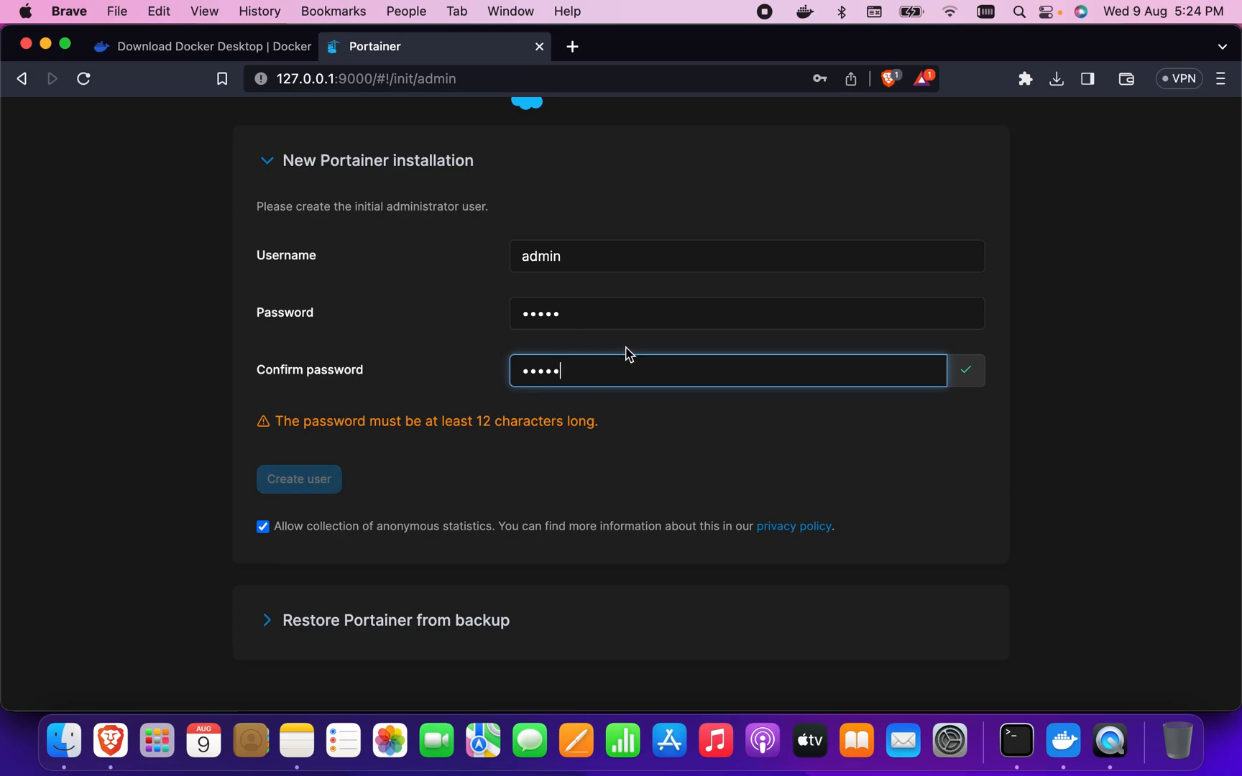
pyautogui.click(745, 314)
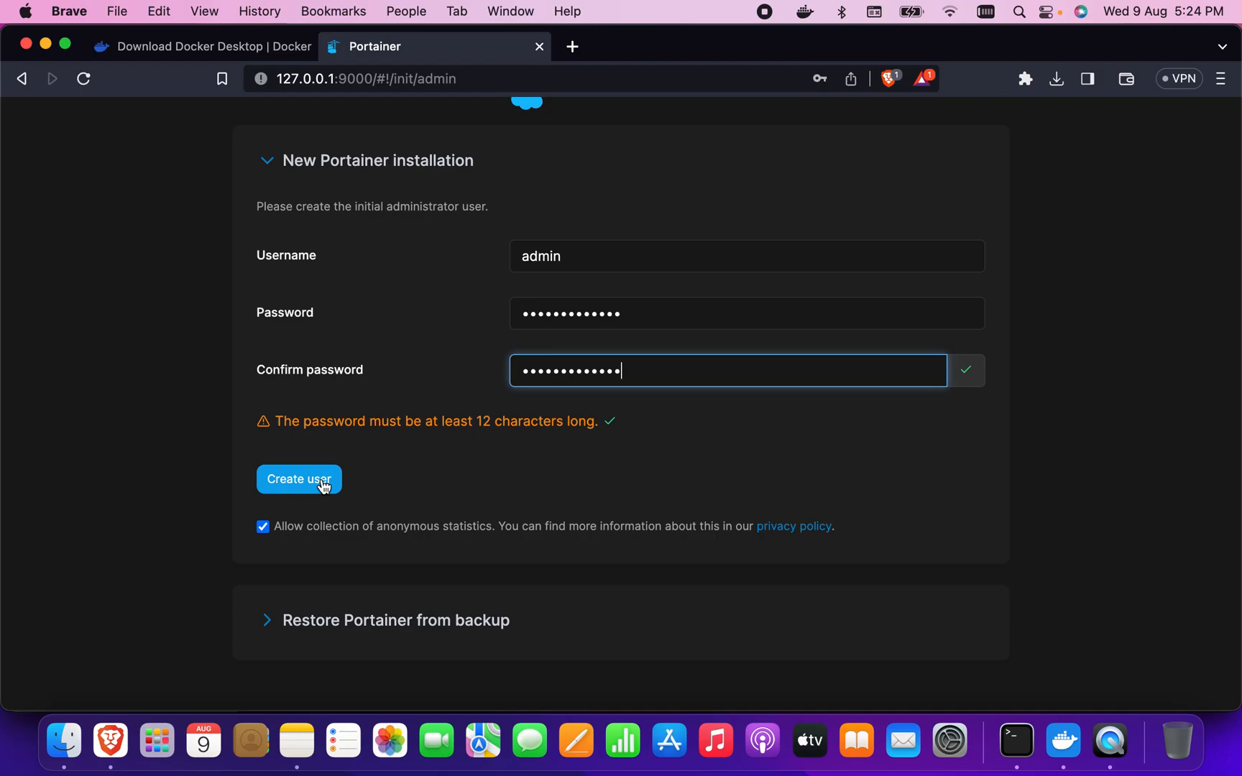
pyautogui.click(299, 479)
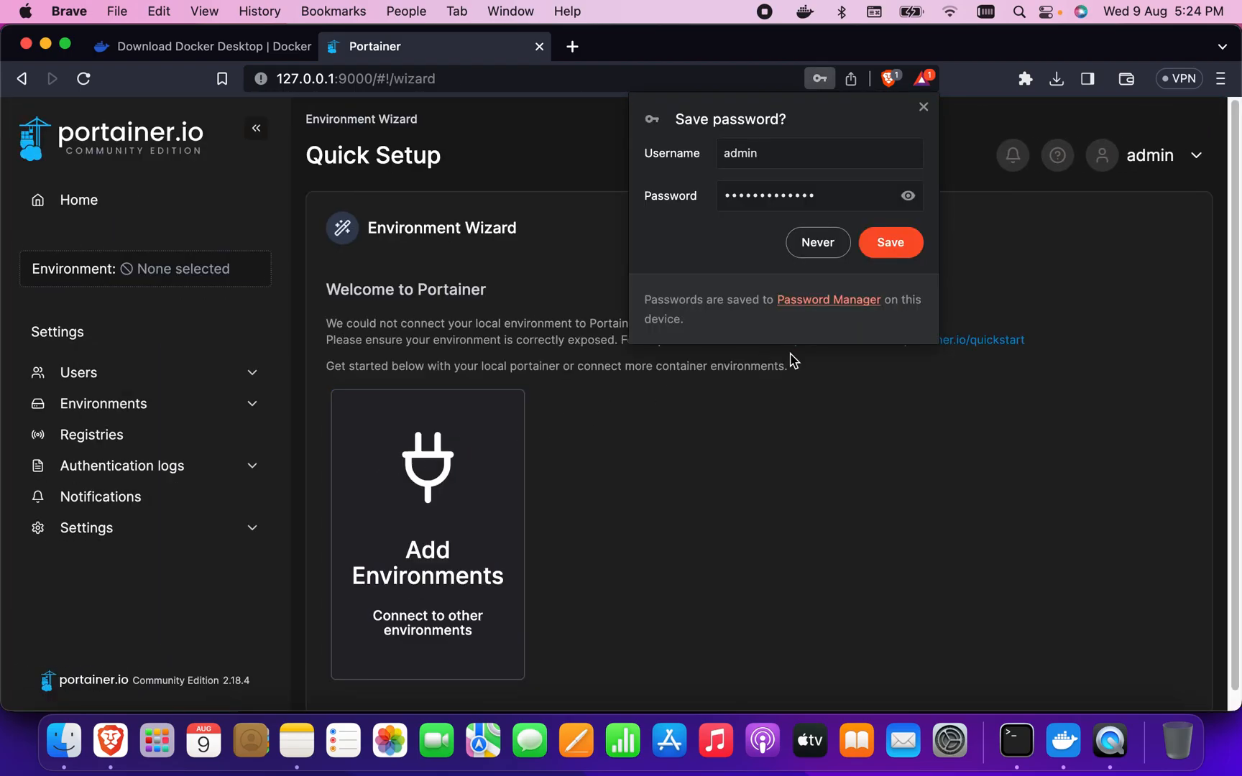
pyautogui.click(889, 243)
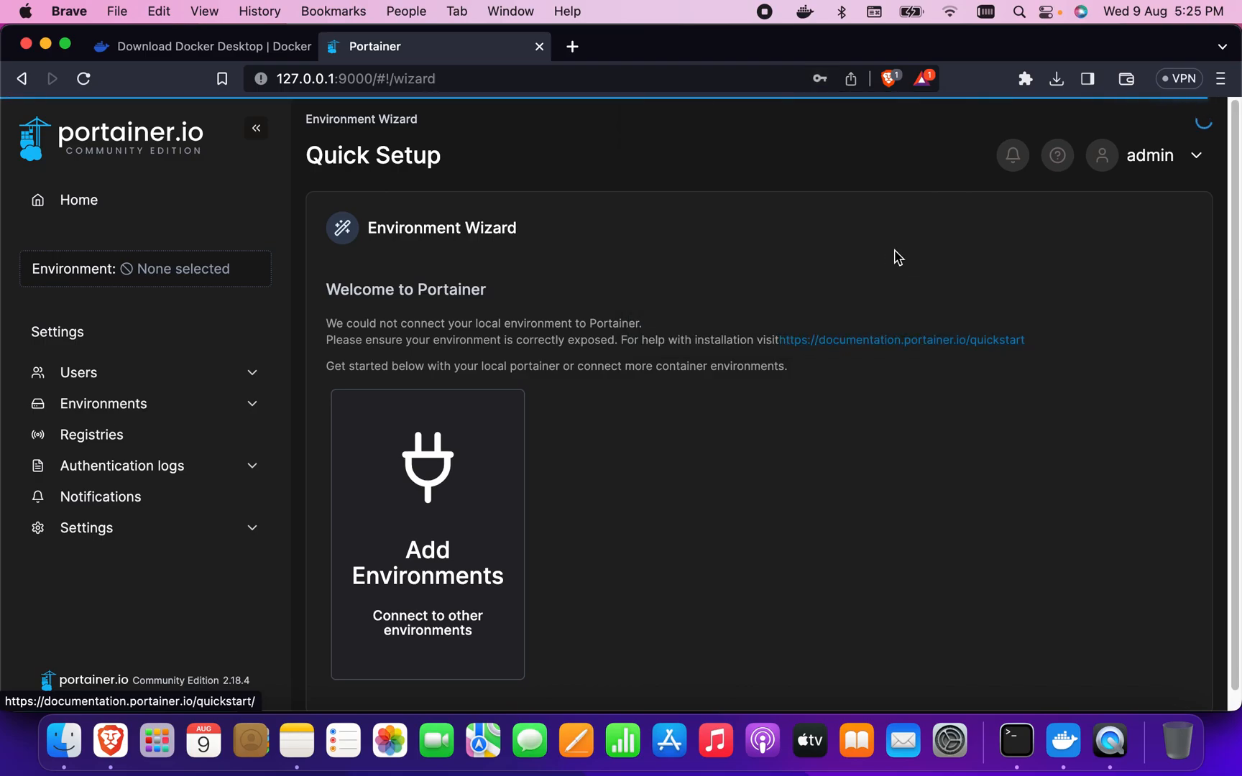